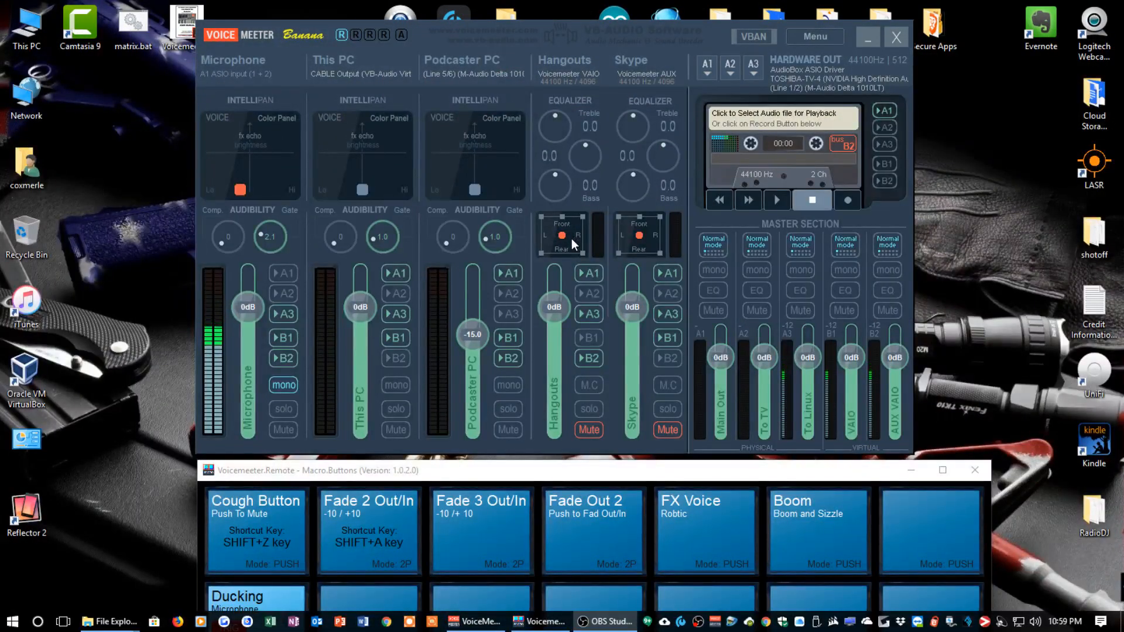
{"action": "mouse_move", "coordinate": [432, 141]}
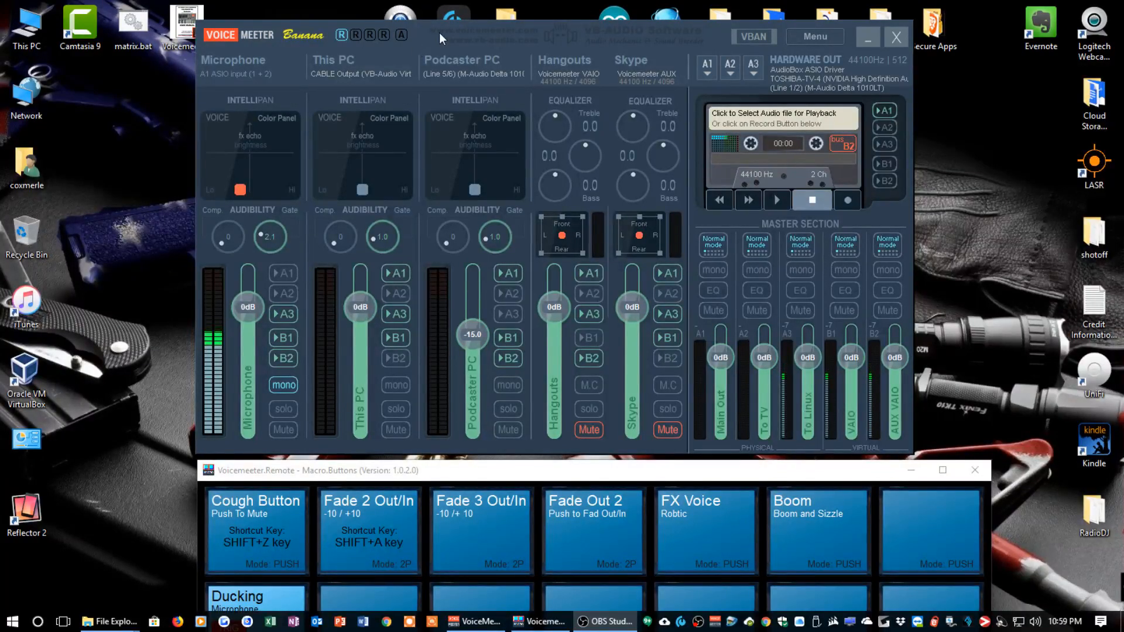
{"action": "mouse_move", "coordinate": [488, 35]}
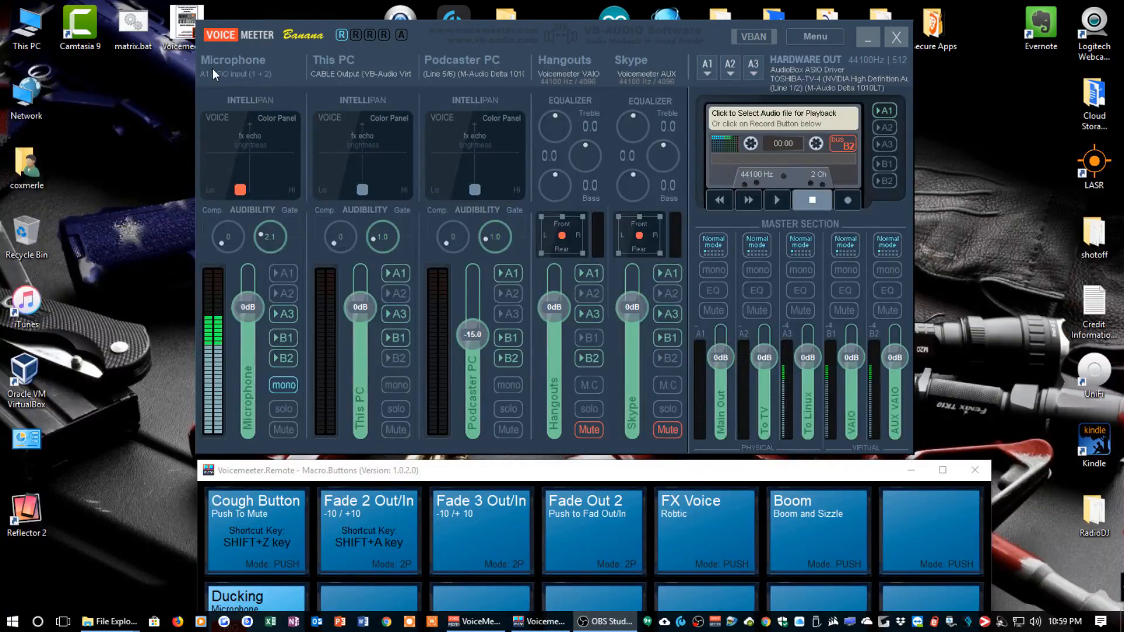
{"action": "mouse_move", "coordinate": [225, 89]}
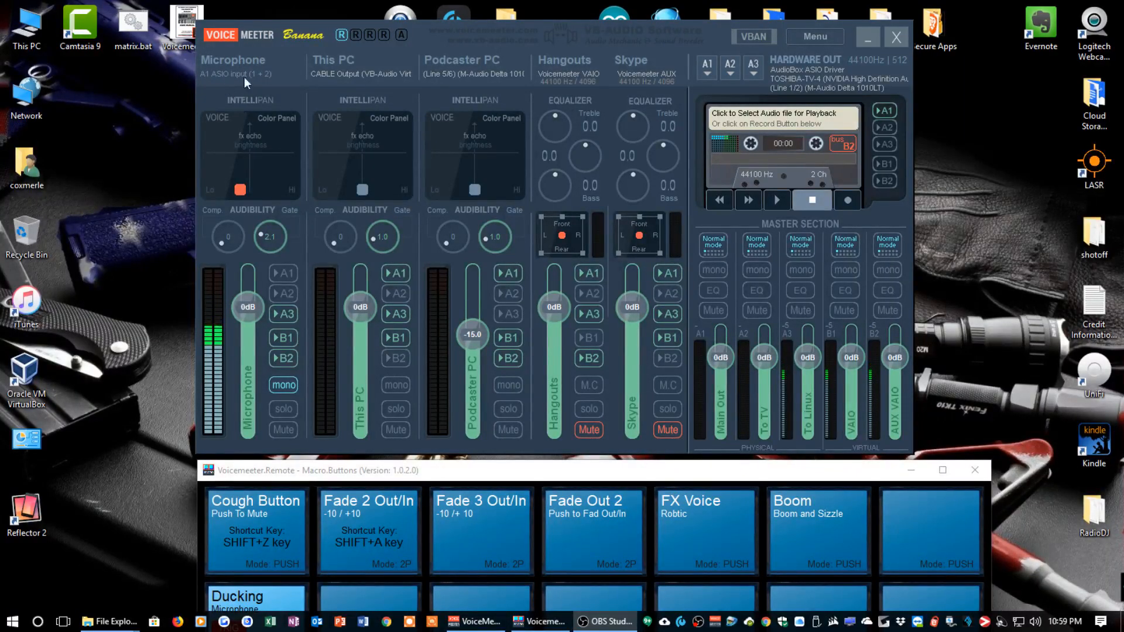
{"action": "mouse_move", "coordinate": [246, 176]}
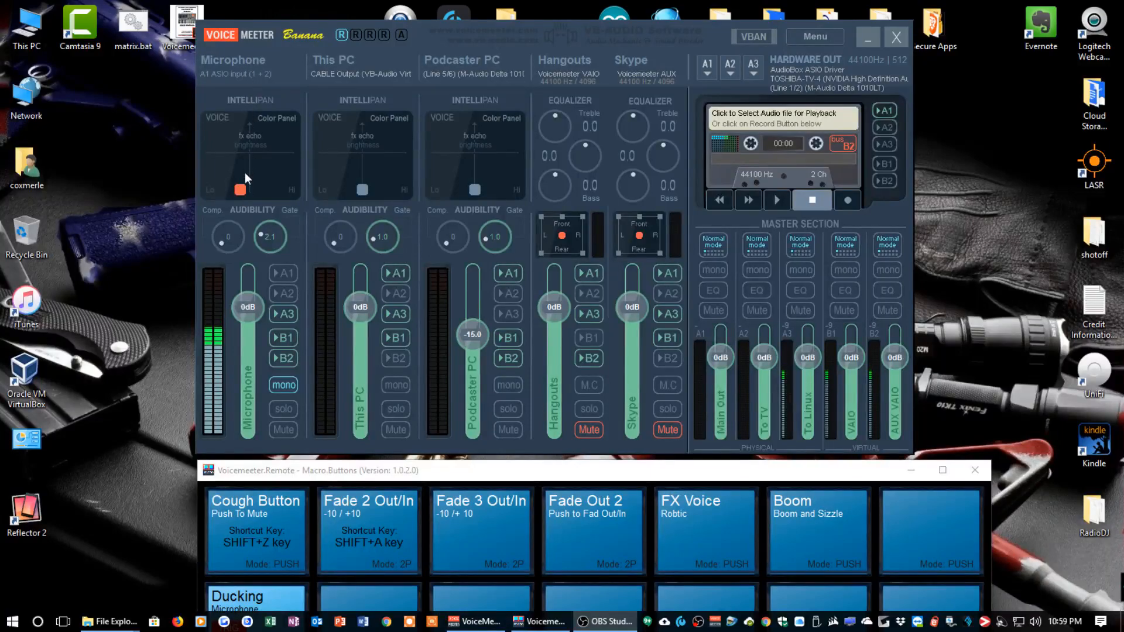
{"action": "mouse_move", "coordinate": [262, 257]}
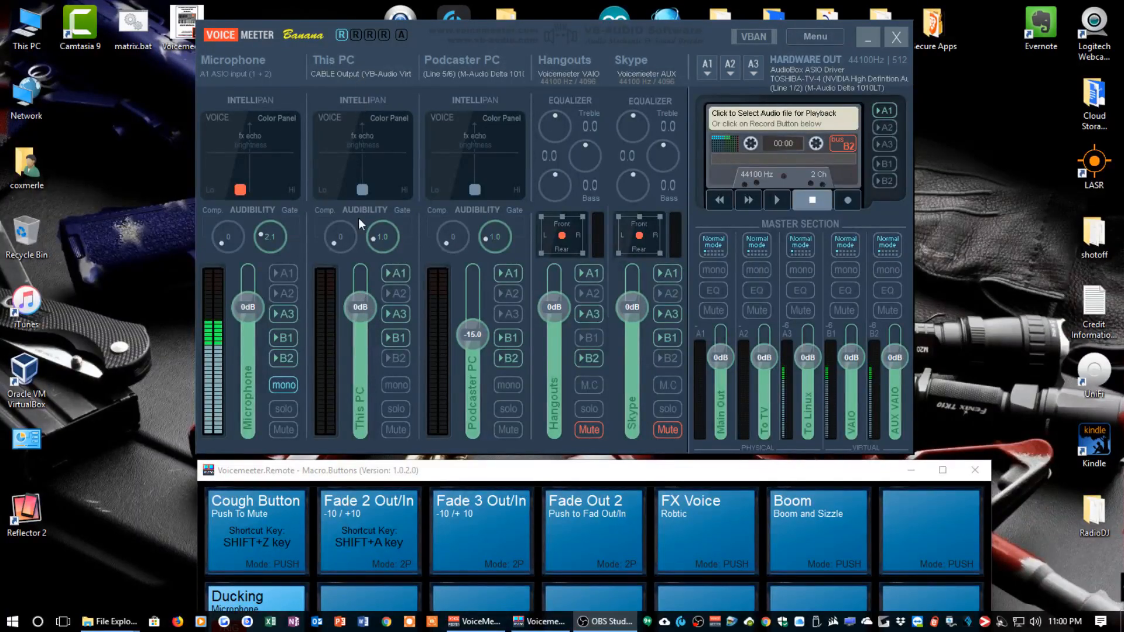
{"action": "mouse_move", "coordinate": [474, 101]}
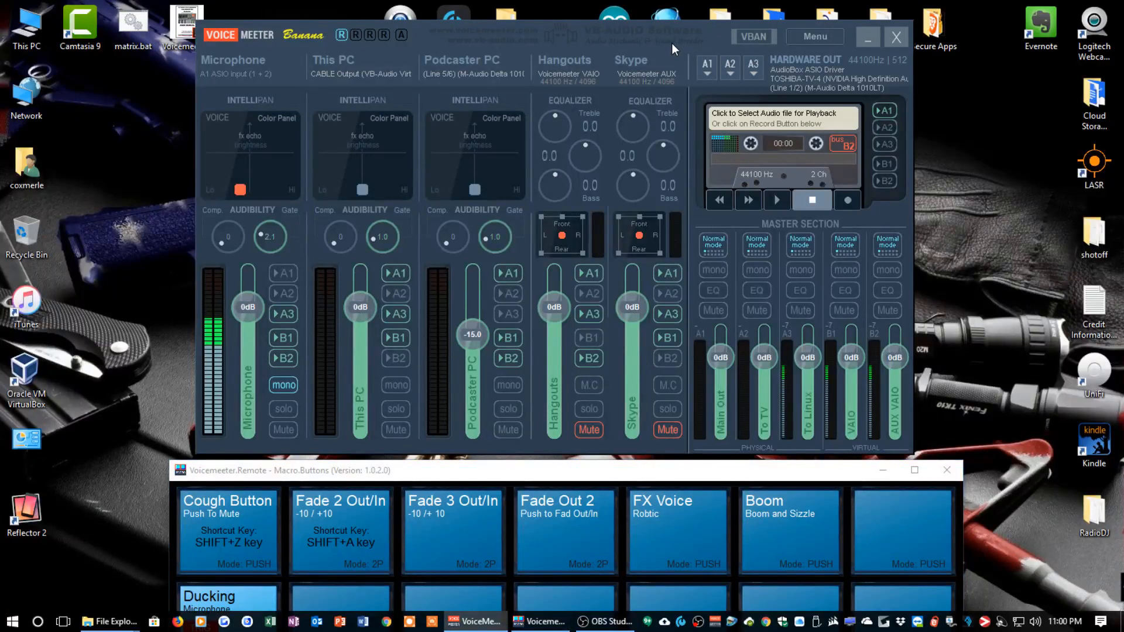
- Open Voicemeeter's main menu to confirm 'MacroButtons: Run on Voicemeeter start' is ticked
{"action": "left_click", "coordinate": [814, 36]}
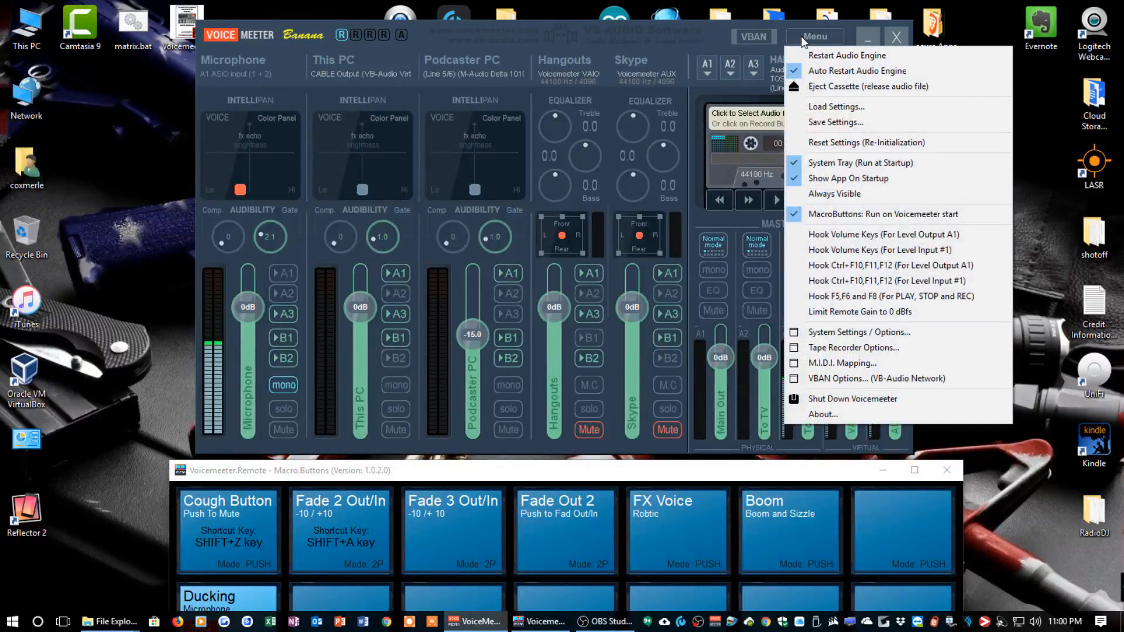
{"action": "mouse_move", "coordinate": [876, 147]}
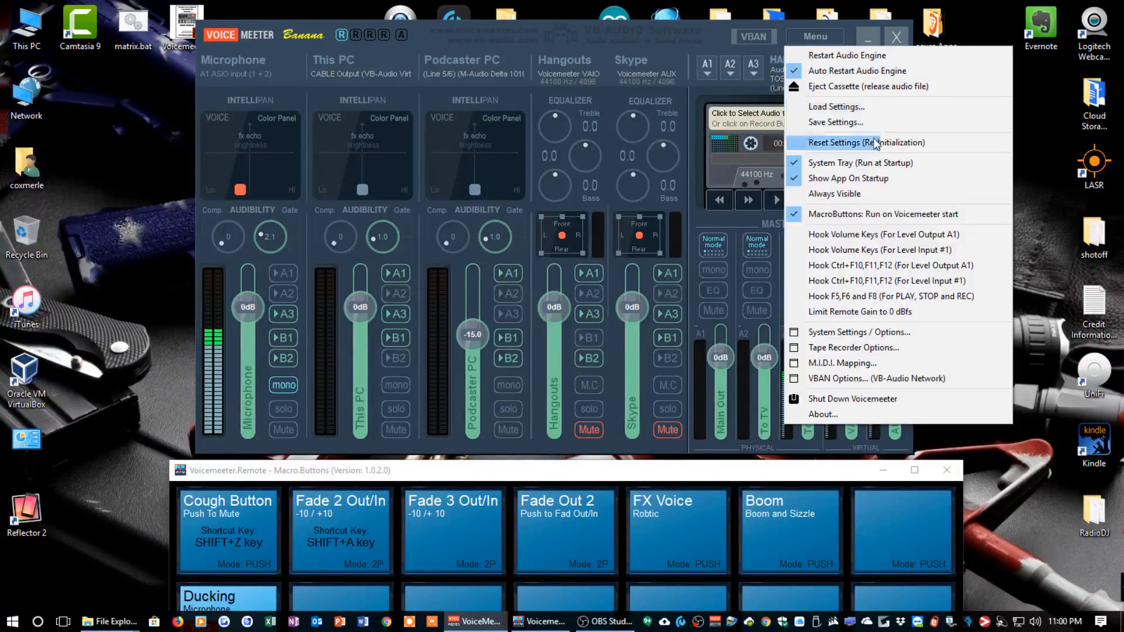
{"action": "mouse_move", "coordinate": [869, 215]}
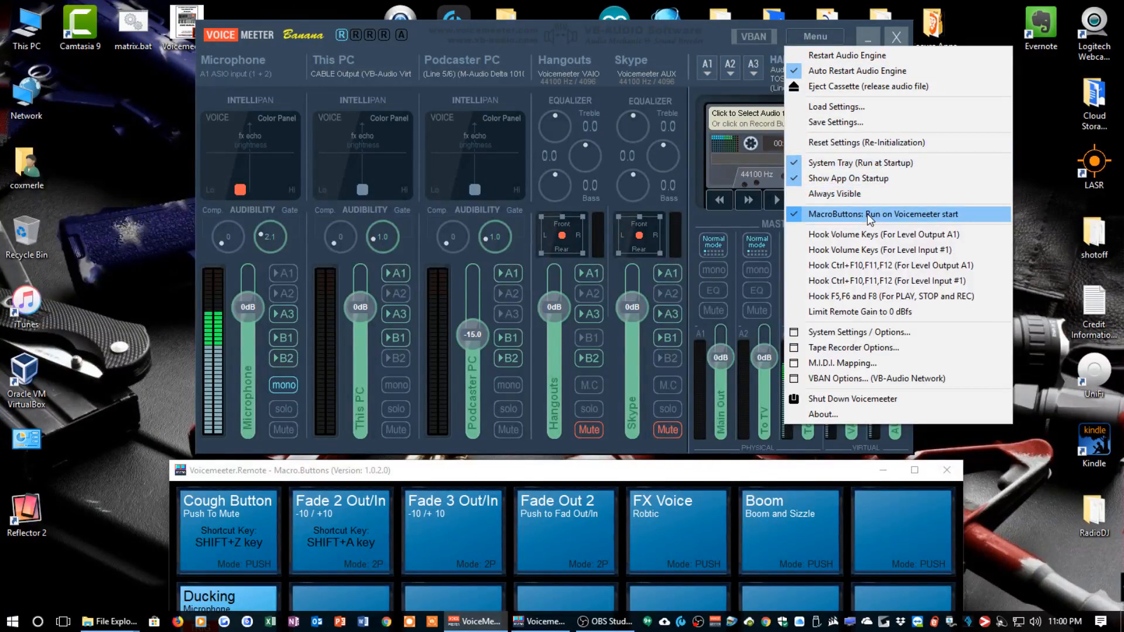
{"action": "mouse_move", "coordinate": [837, 225]}
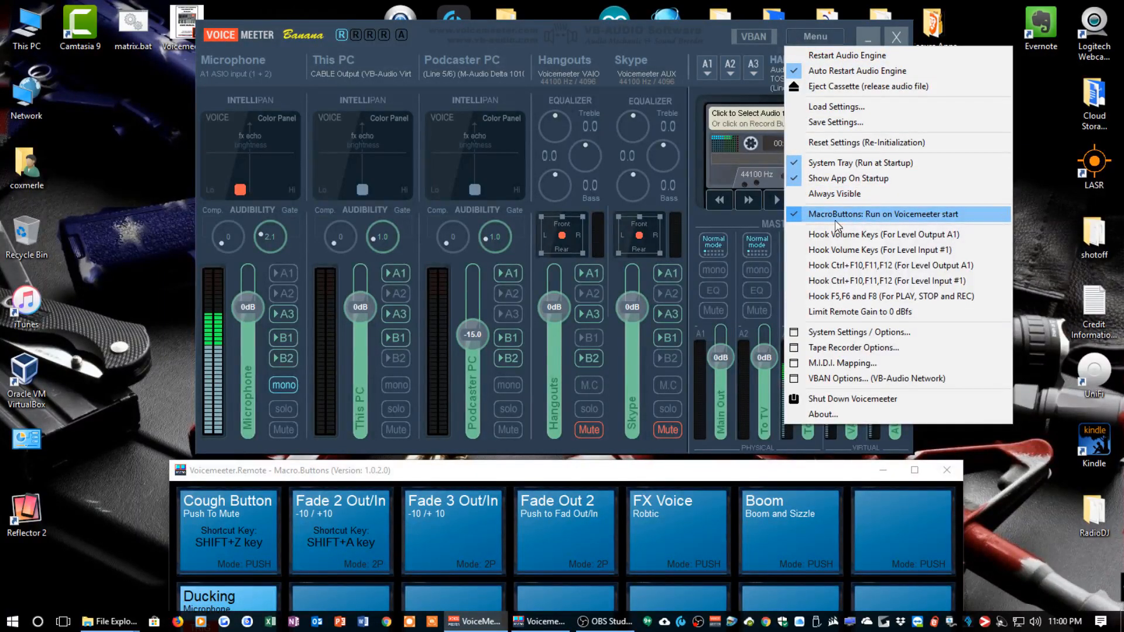
{"action": "mouse_move", "coordinate": [797, 222]}
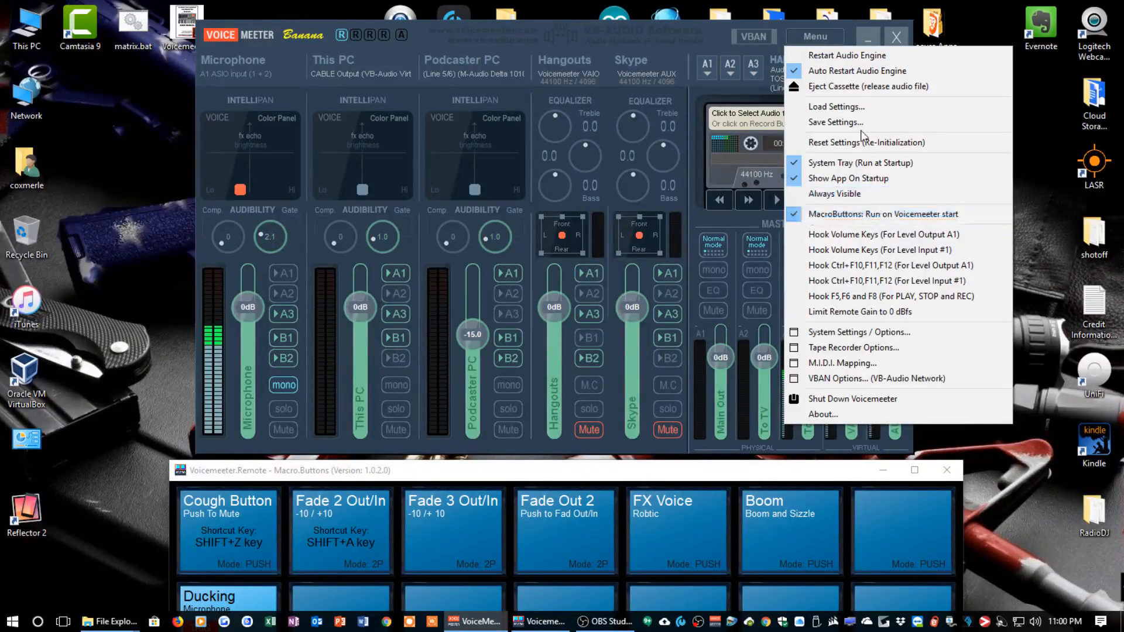
{"action": "mouse_move", "coordinate": [755, 37]}
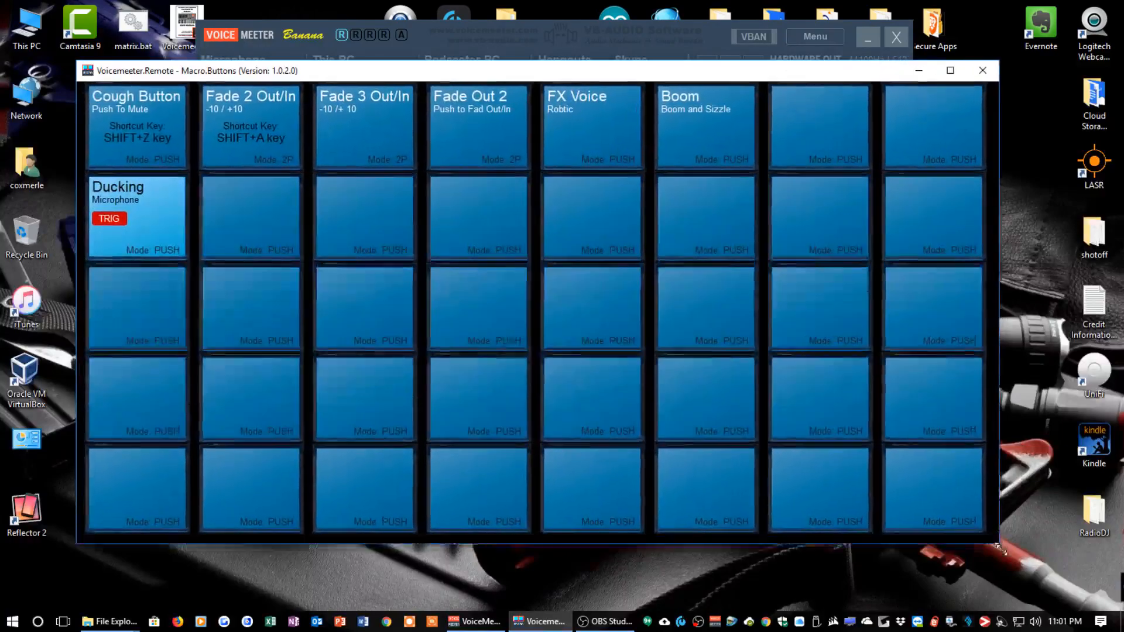
- Enlarge the Macro Buttons window to full screen, then restore it down
{"action": "left_click_drag", "start_coordinate": [1003, 545], "coordinate": [1050, 595]}
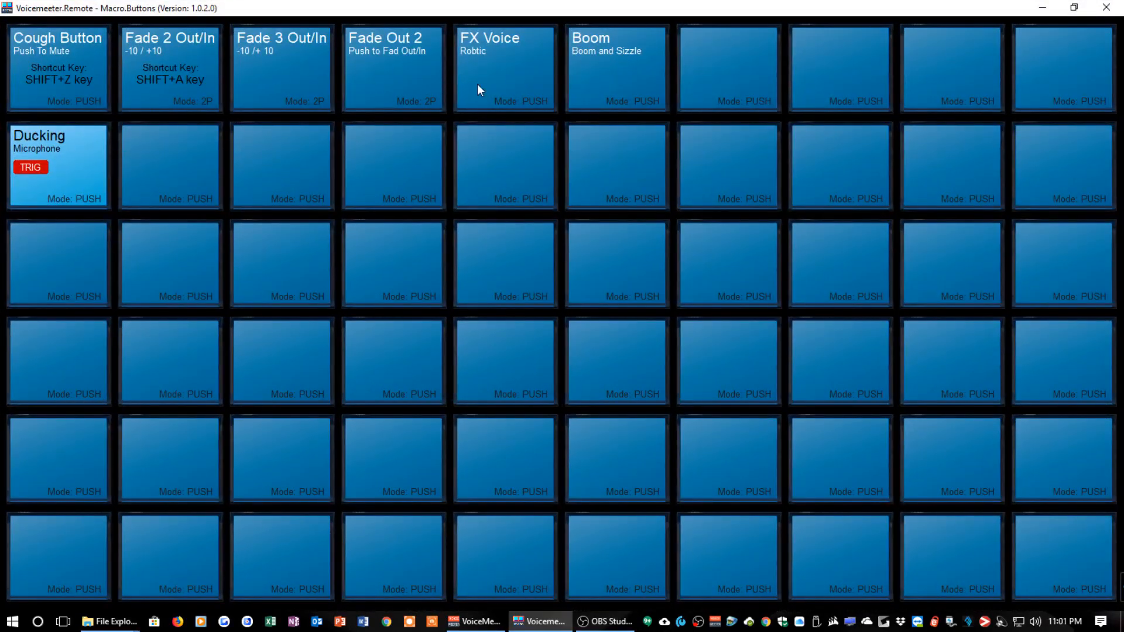
{"action": "mouse_move", "coordinate": [55, 83]}
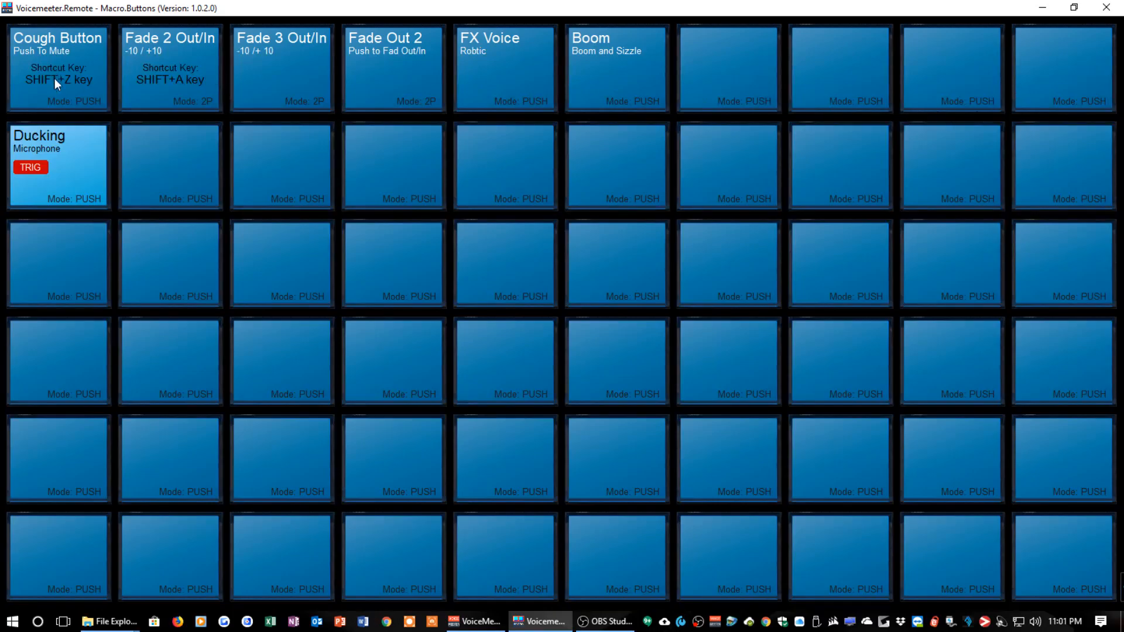
{"action": "mouse_move", "coordinate": [1041, 214]}
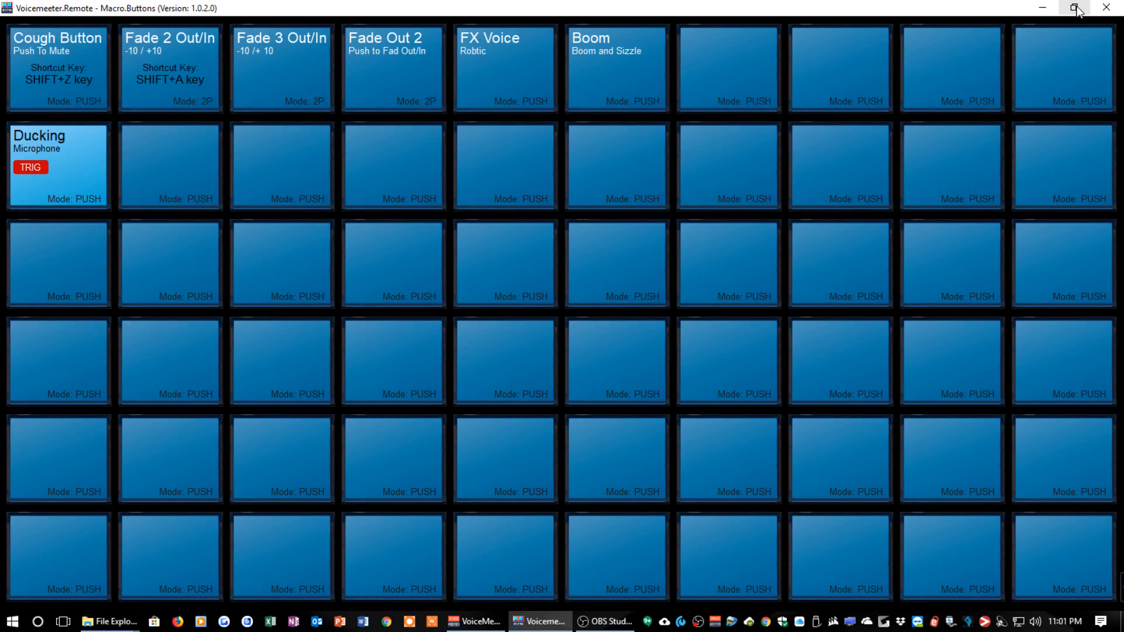
{"action": "left_click", "coordinate": [1073, 8]}
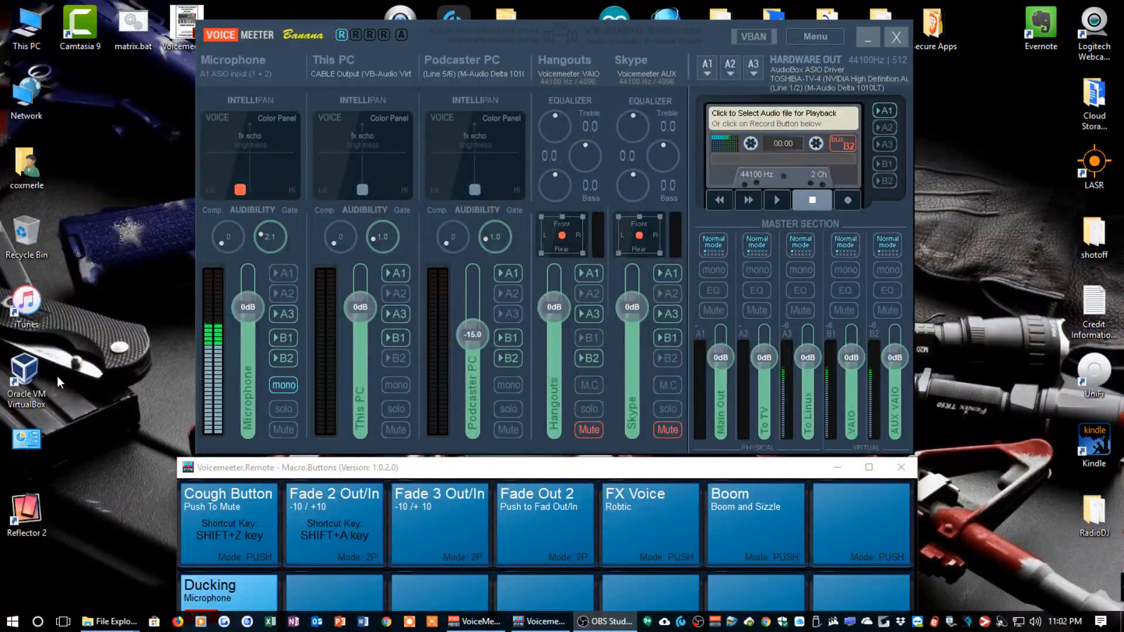
{"action": "mouse_move", "coordinate": [235, 74]}
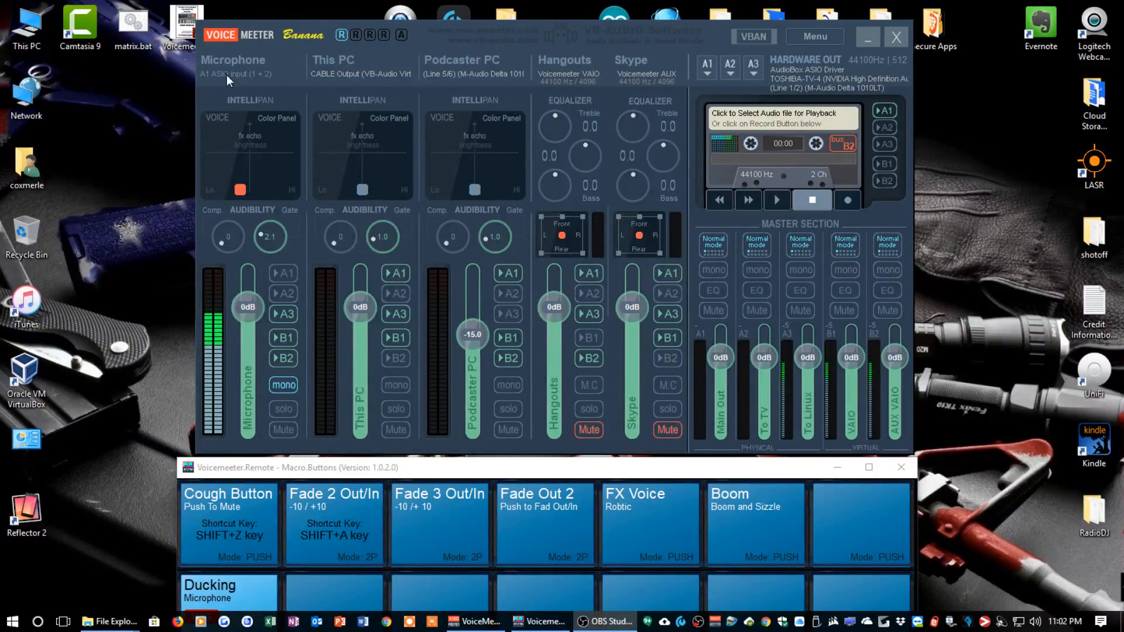
{"action": "mouse_move", "coordinate": [251, 257]}
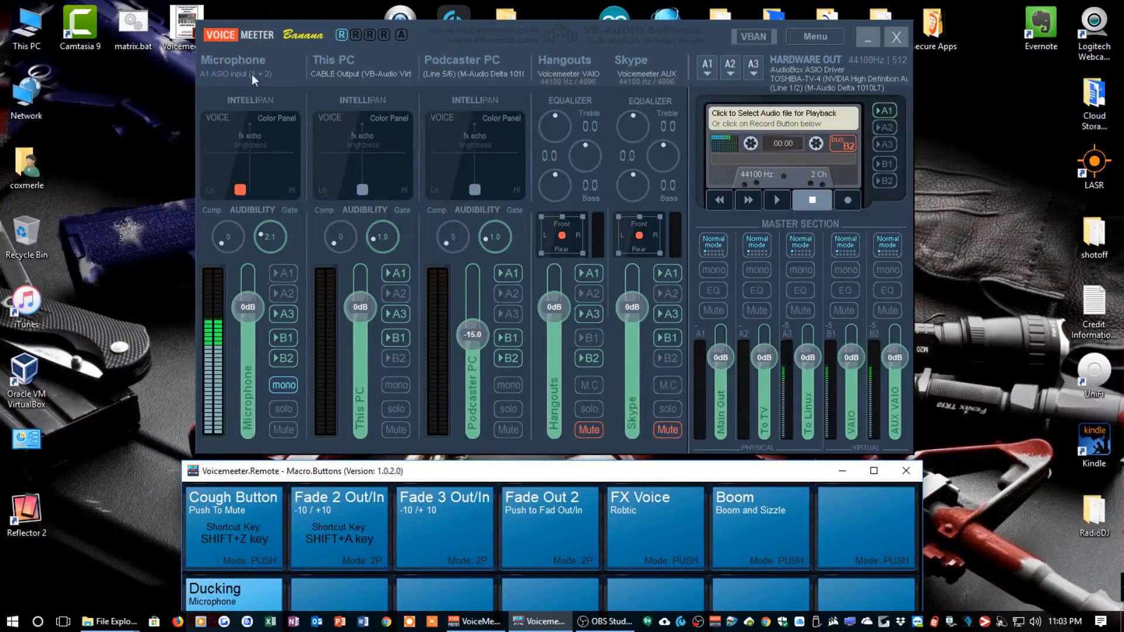
{"action": "mouse_move", "coordinate": [246, 276]}
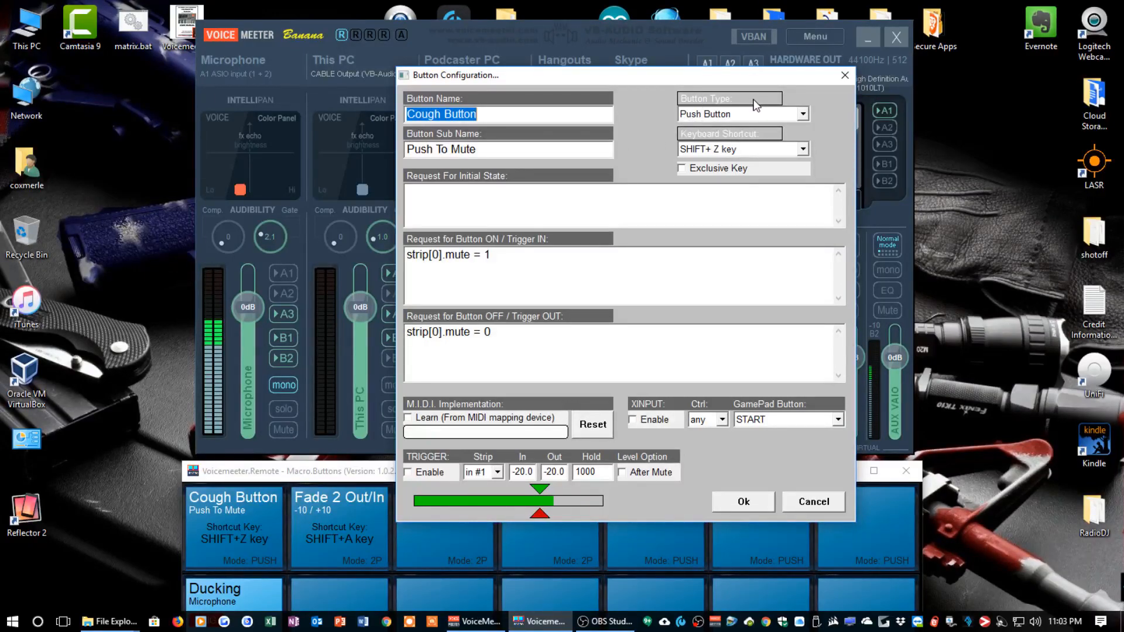
{"action": "left_click", "coordinate": [802, 113]}
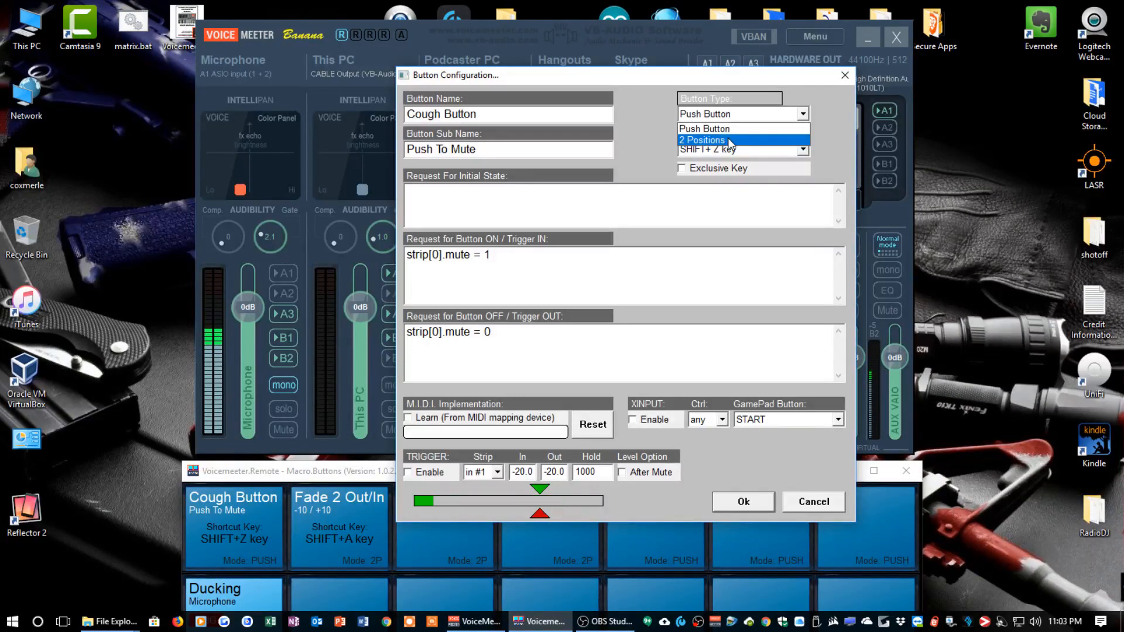
{"action": "left_click", "coordinate": [723, 128]}
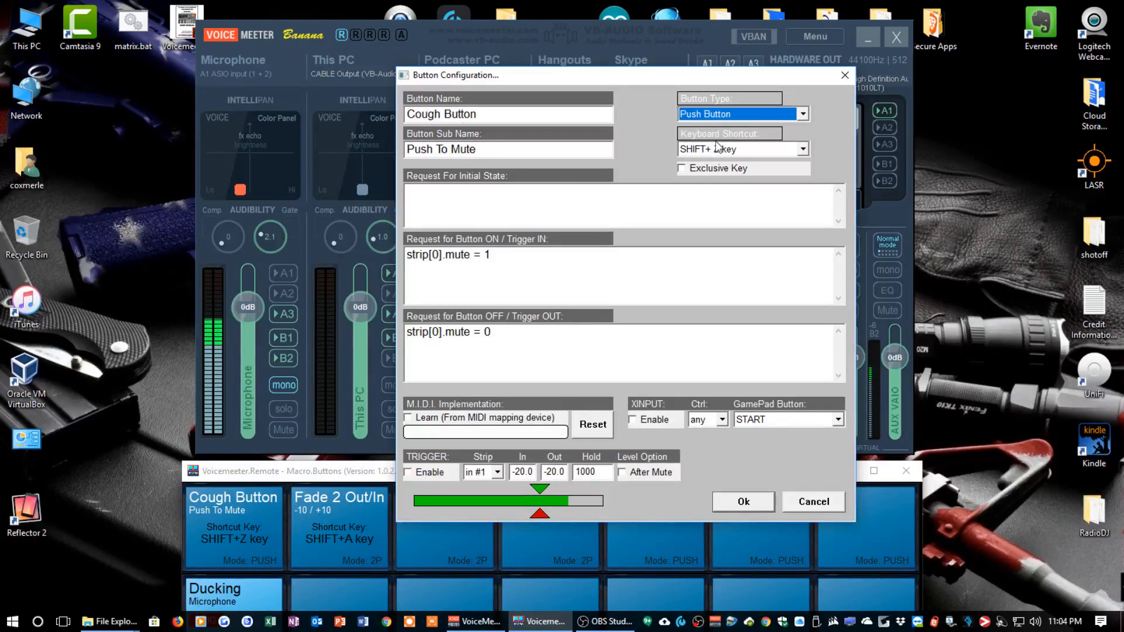
{"action": "left_click", "coordinate": [802, 149]}
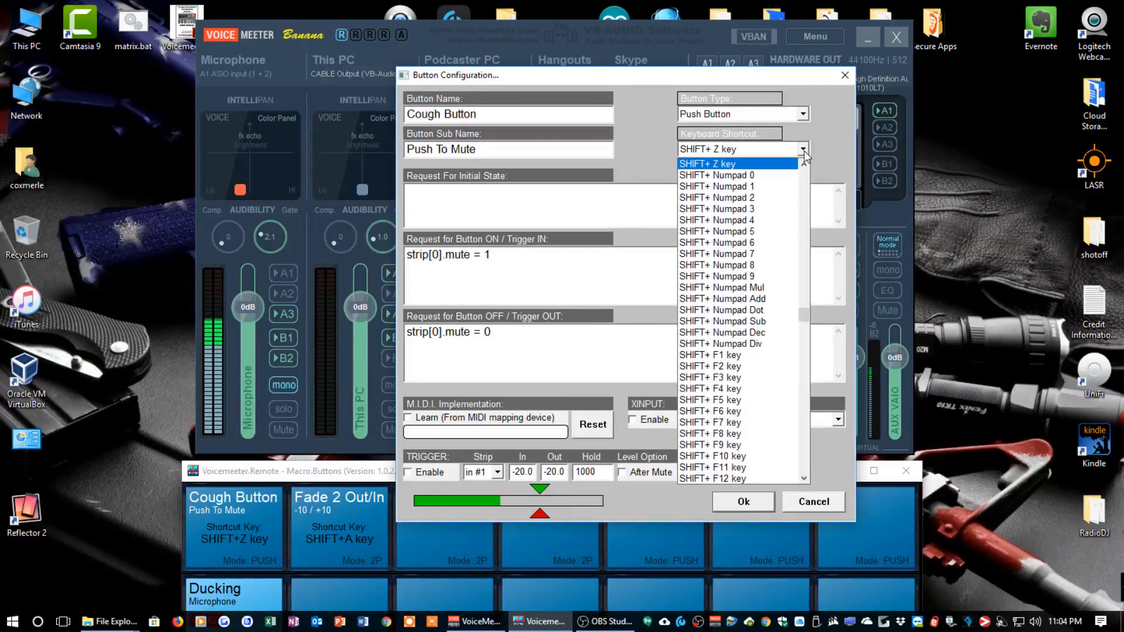
{"action": "mouse_move", "coordinate": [825, 151]}
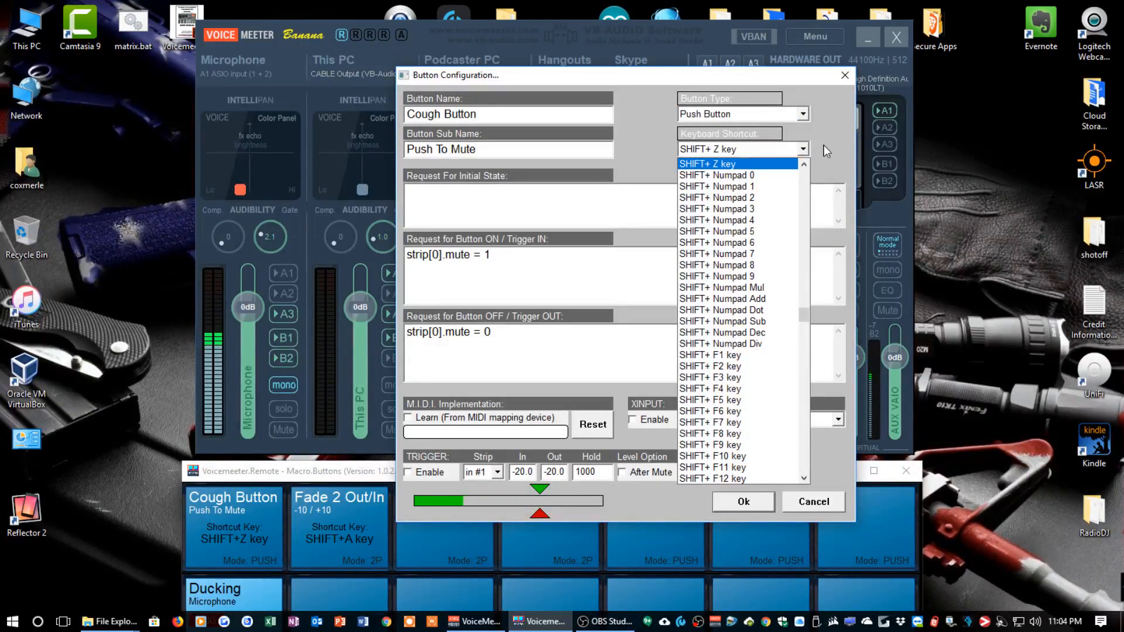
{"action": "left_click", "coordinate": [724, 163]}
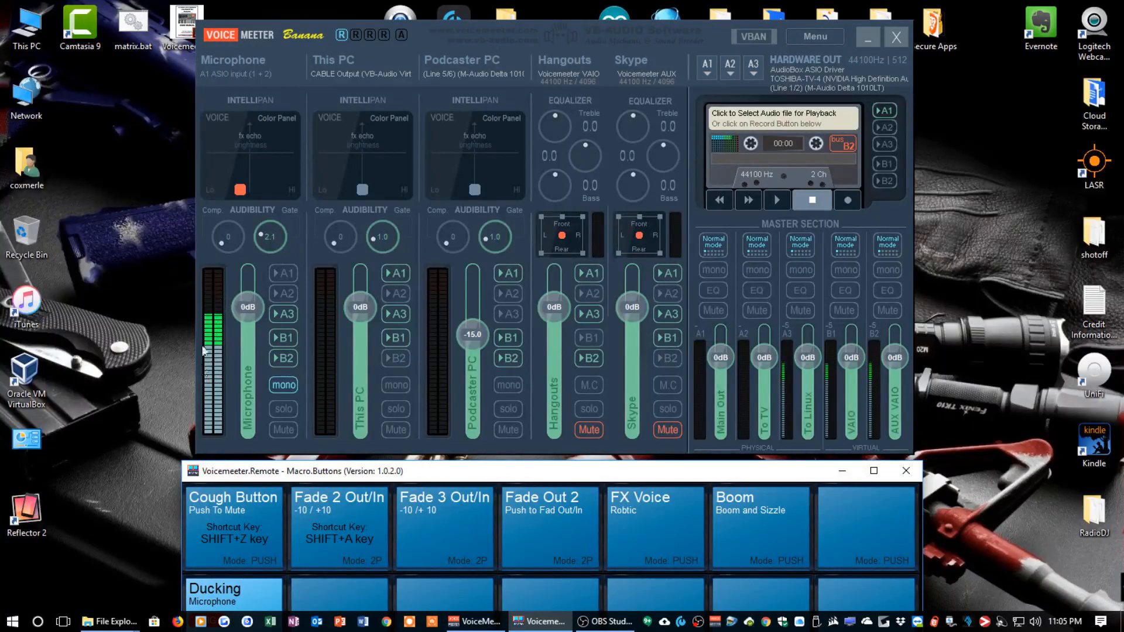
{"action": "mouse_move", "coordinate": [217, 378]}
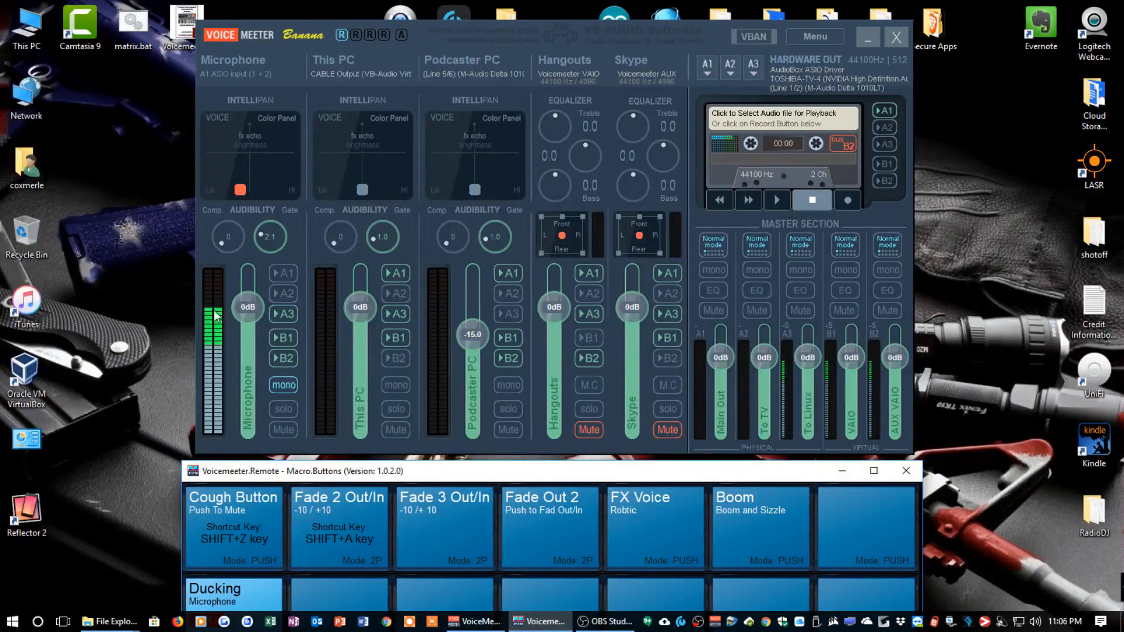
{"action": "mouse_move", "coordinate": [275, 435]}
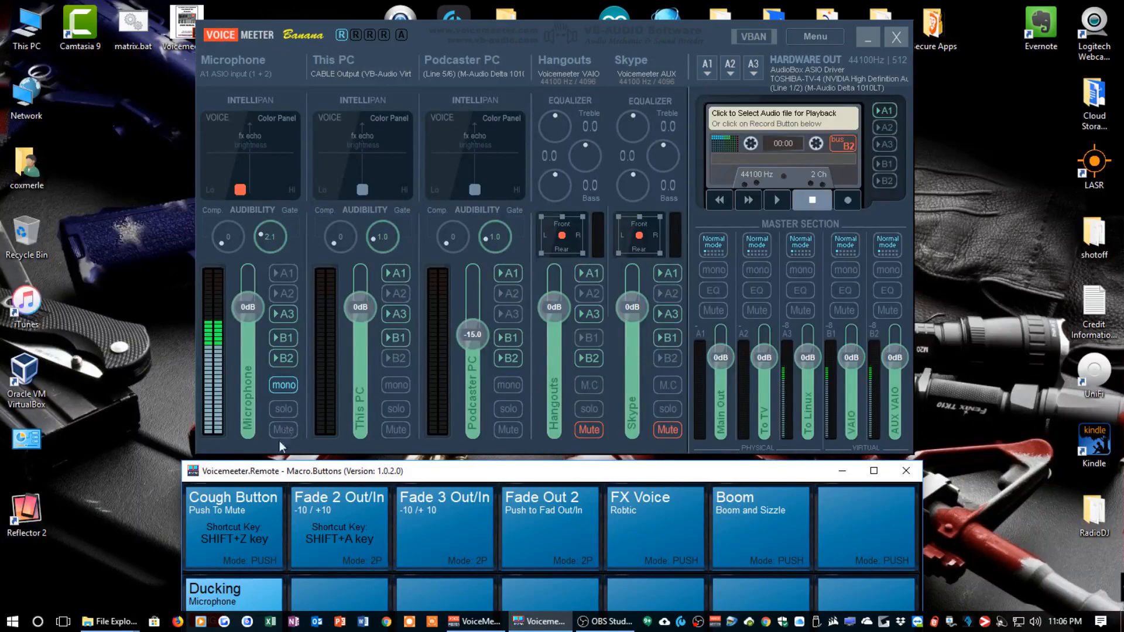
{"action": "mouse_move", "coordinate": [259, 141]}
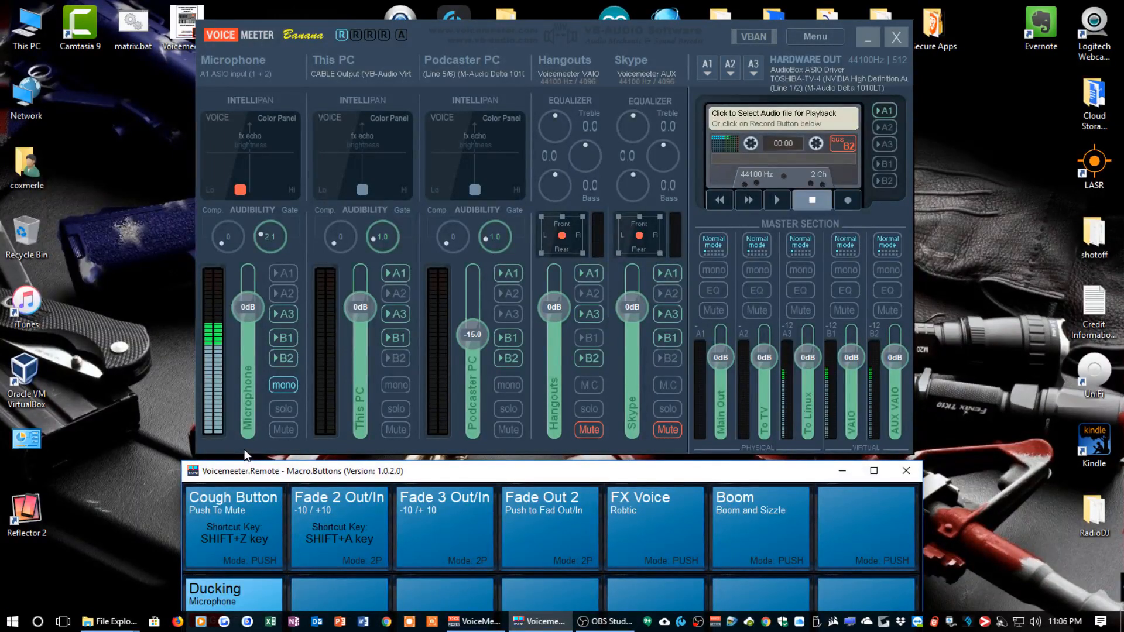
{"action": "mouse_move", "coordinate": [197, 544]}
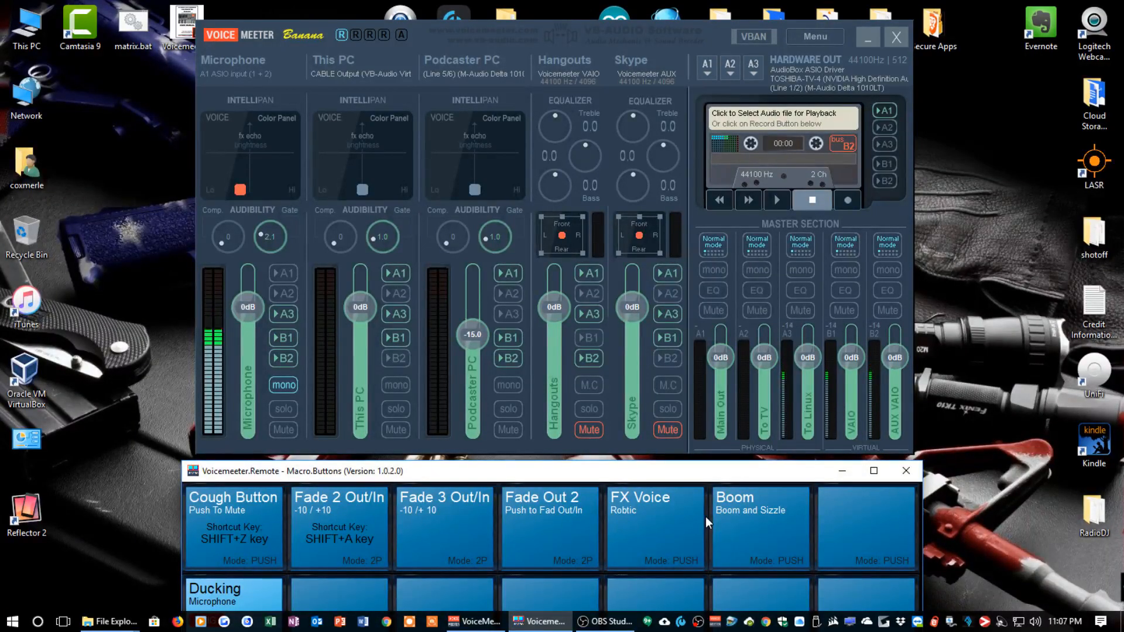
{"action": "mouse_move", "coordinate": [591, 534]}
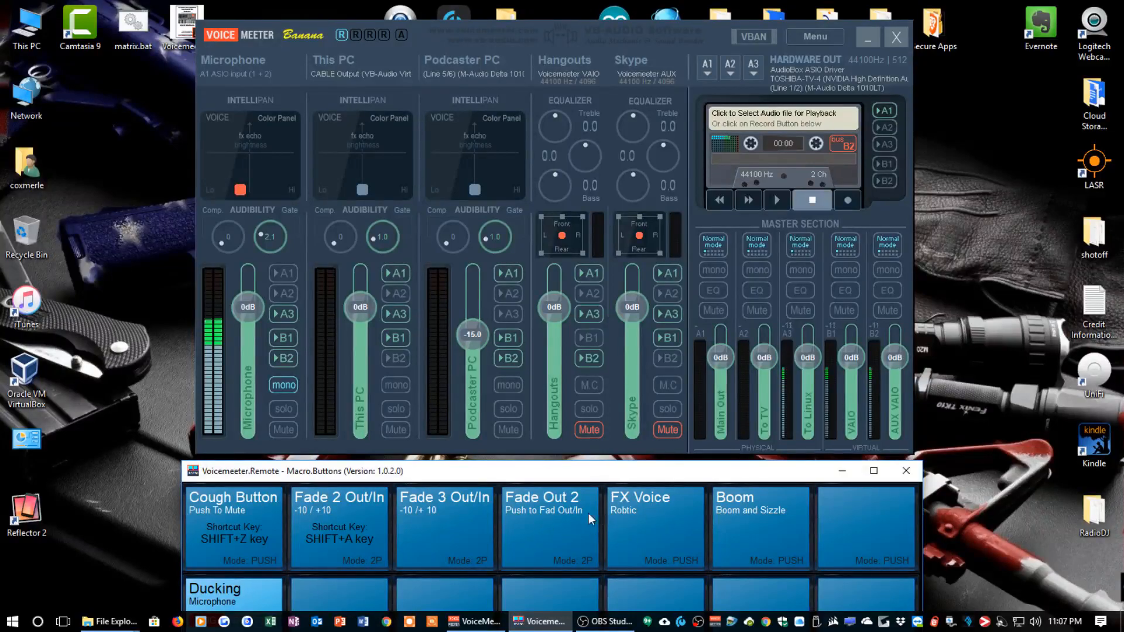